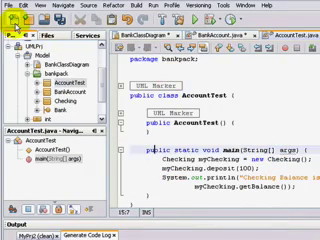
# - Reach the File menu's Save command for the AccountTest.java source
pyautogui.click(8, 8)
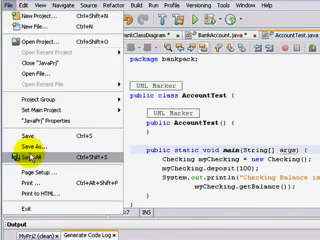